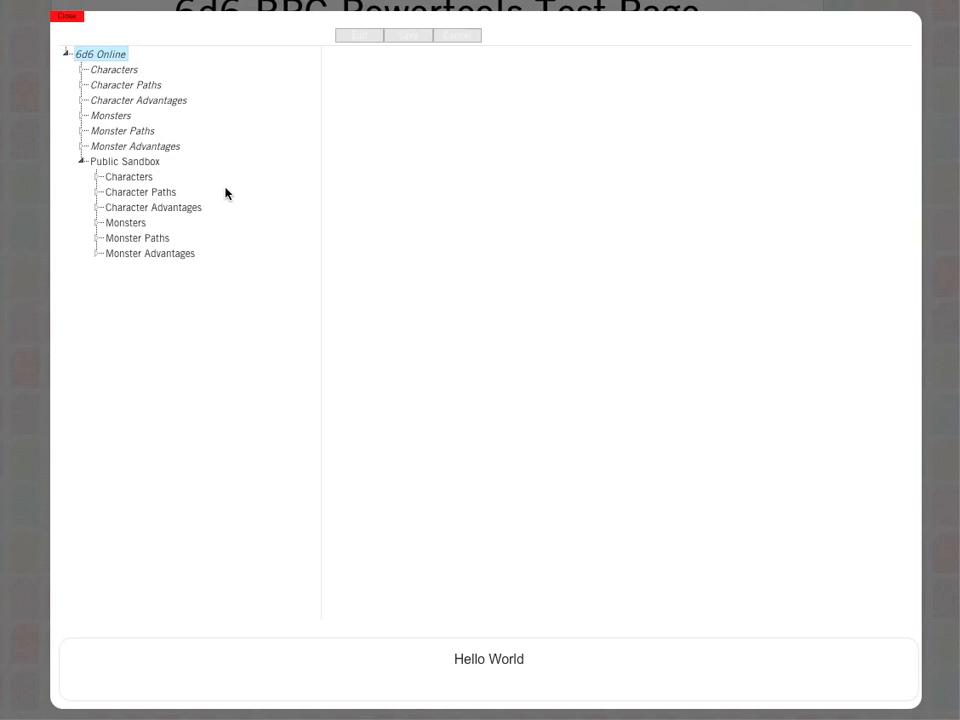
mouse_move(240, 164)
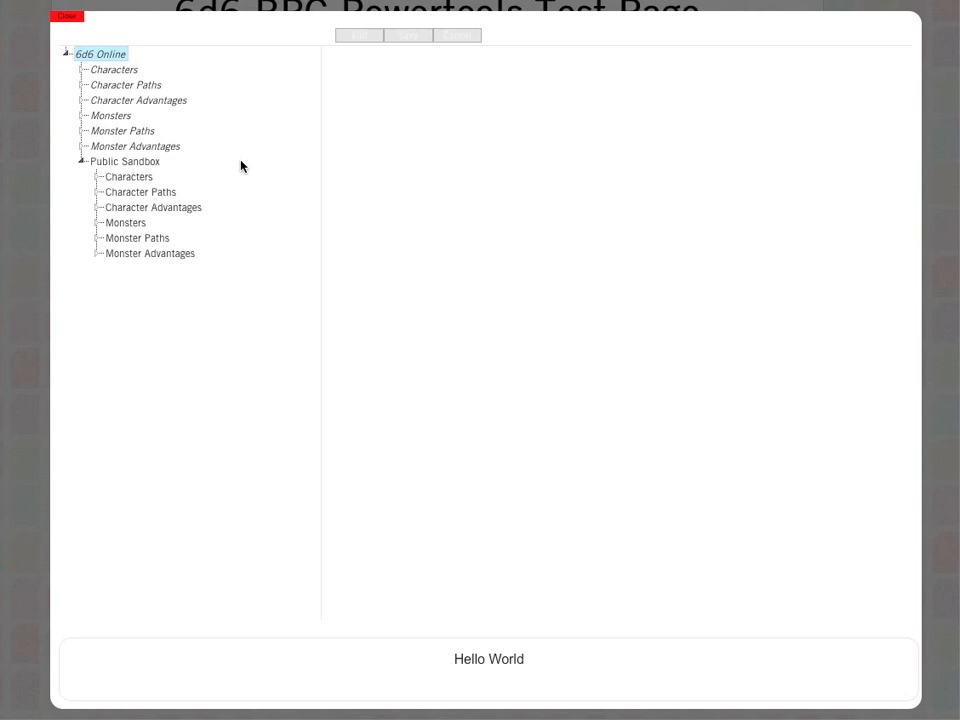
Bring up the context options for the Public Sandbox's Characters node
click(128, 176)
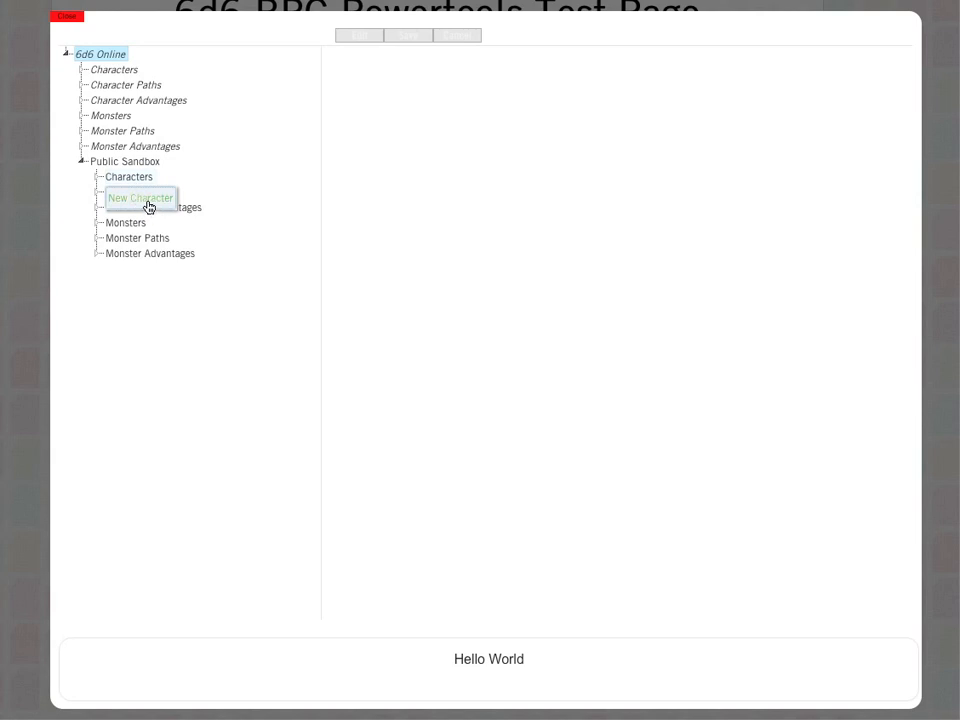
Create a sandbox character named FRED BLOGS with summary 'Fred is a all action hero'
click(140, 198)
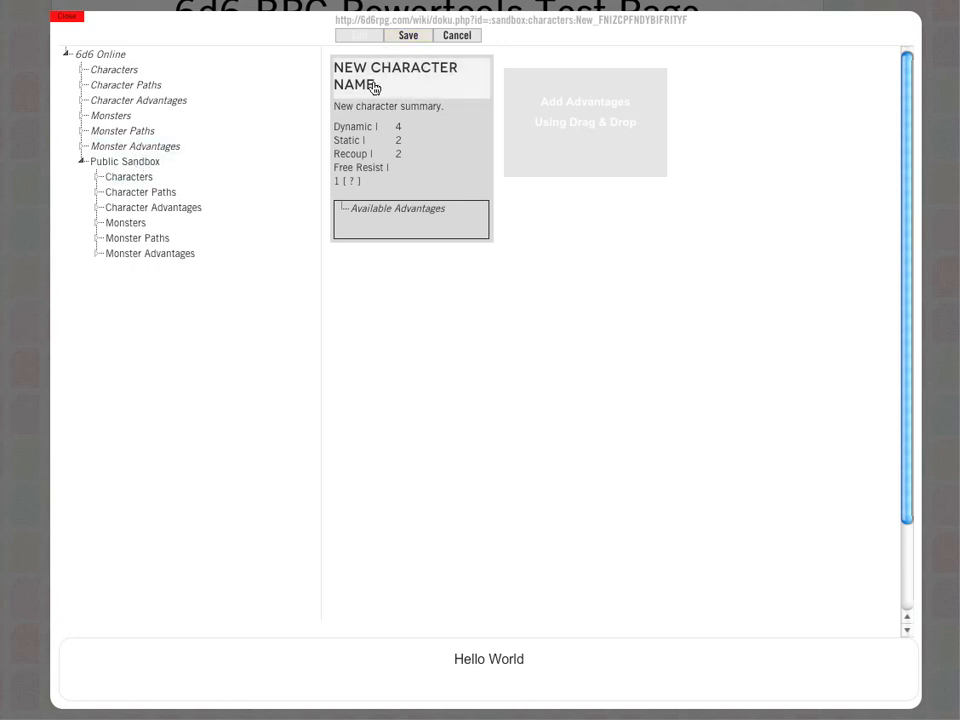
double_click(354, 84)
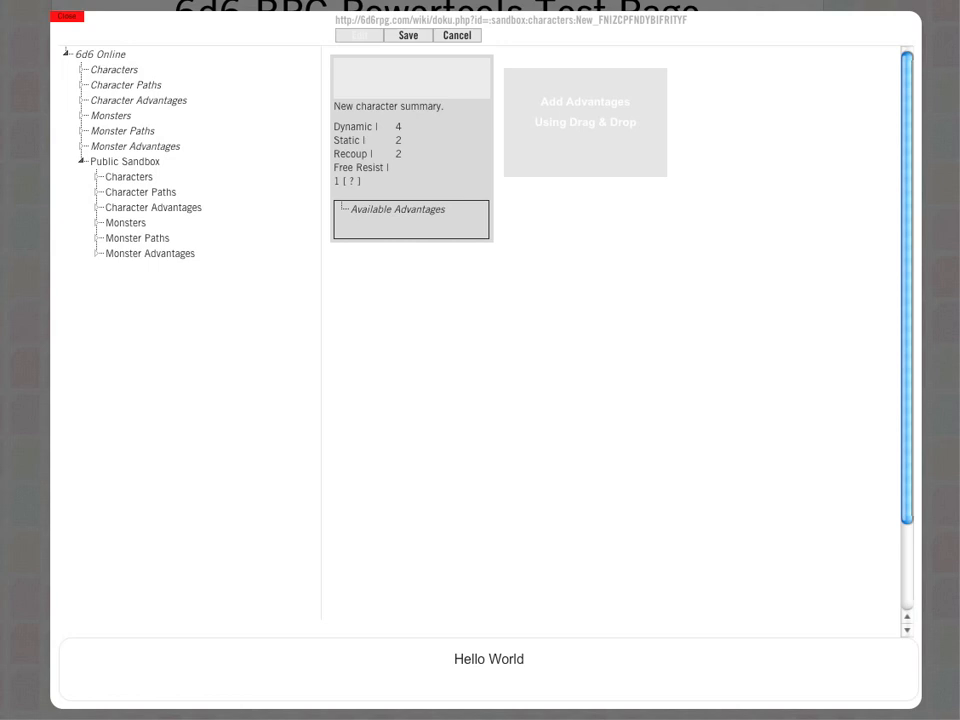
text(FRED B)
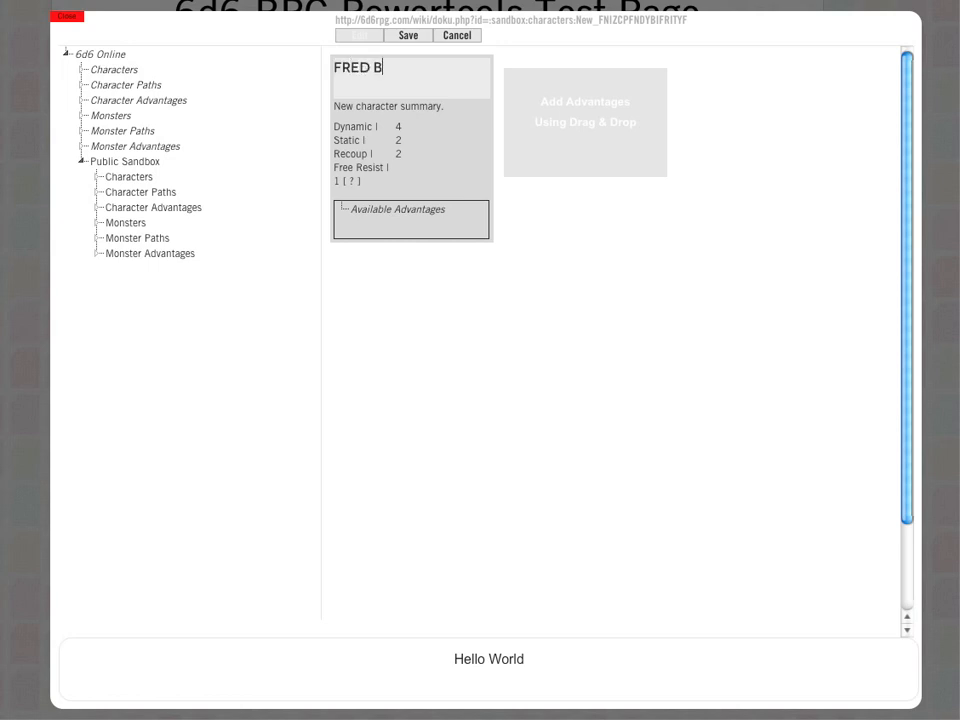
text(LOGS)
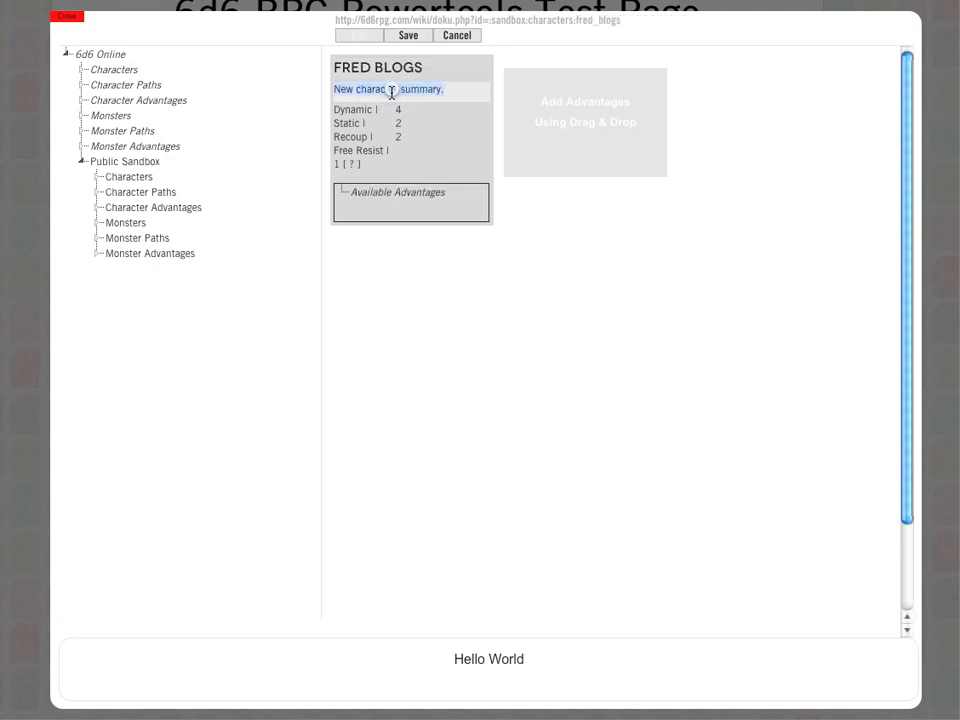
text(Fred)
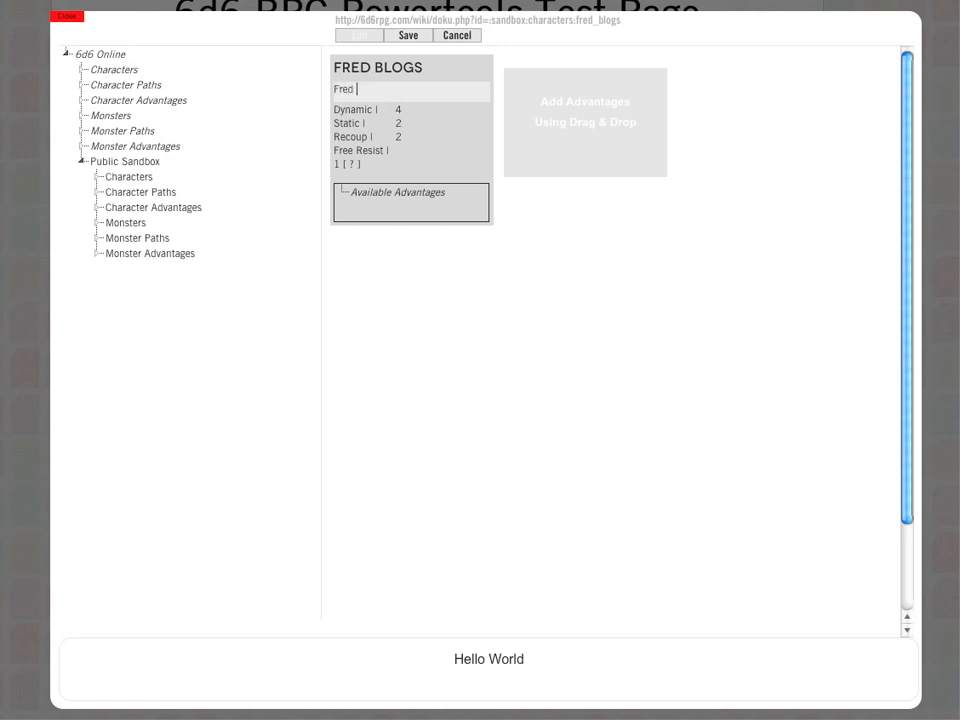
text(is a all)
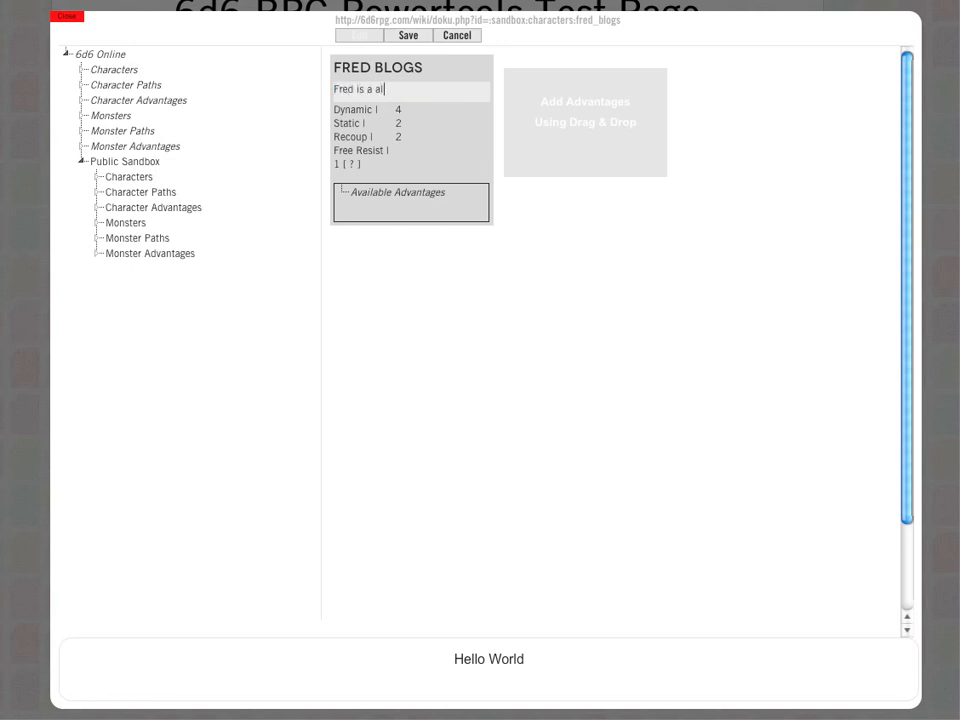
text(action hero)
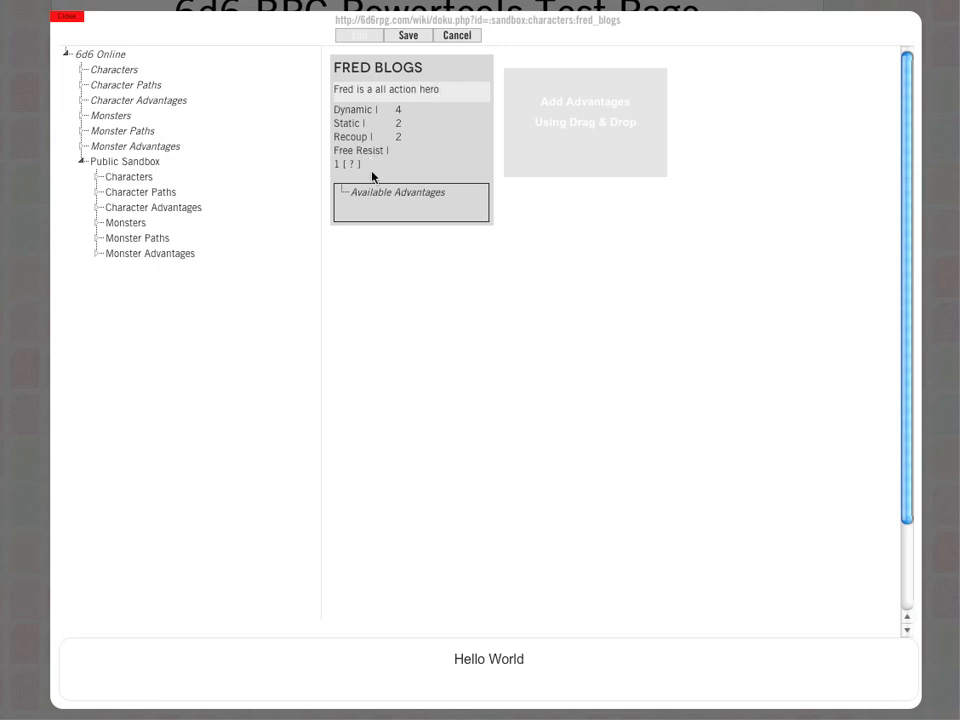
From 6d6 Modern character paths, add Military Service and Intelligence to Fred Blogs
click(440, 88)
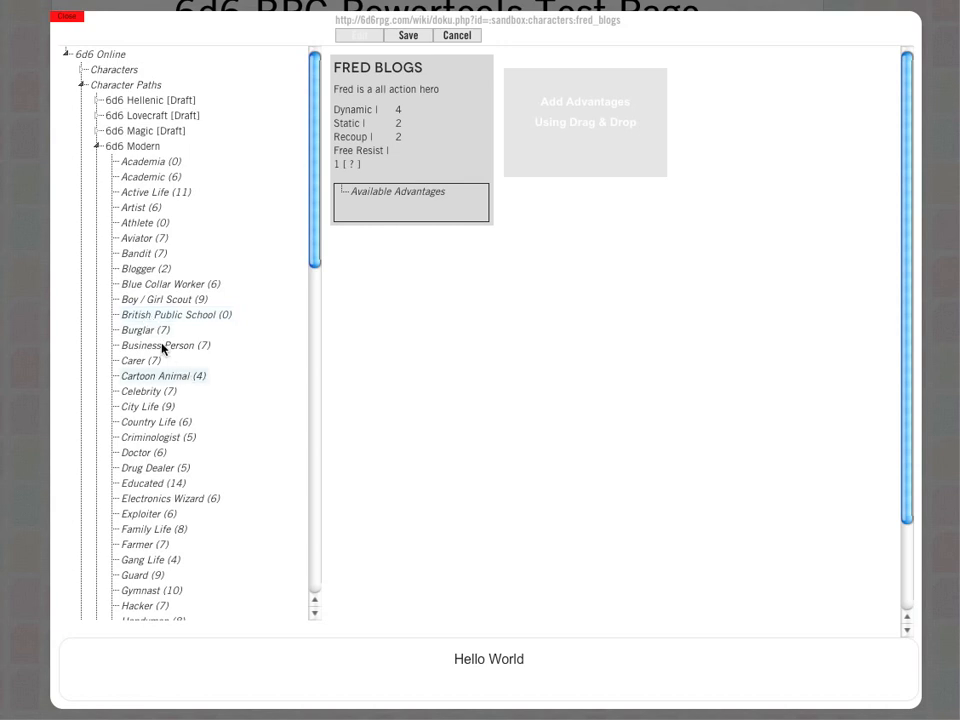
scroll(down, 3)
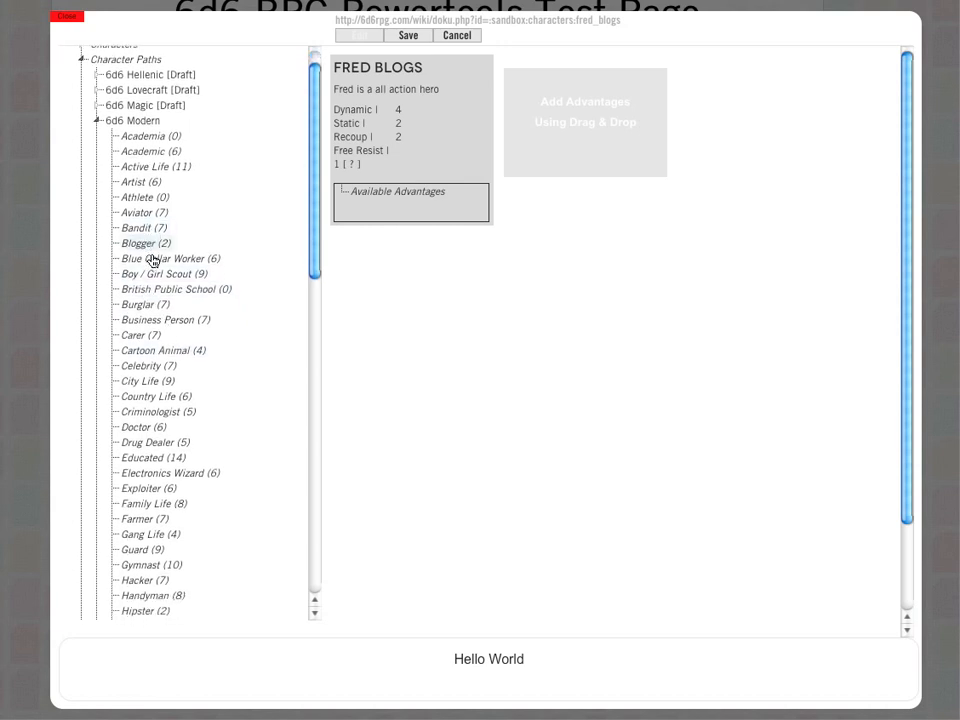
scroll(down, 3)
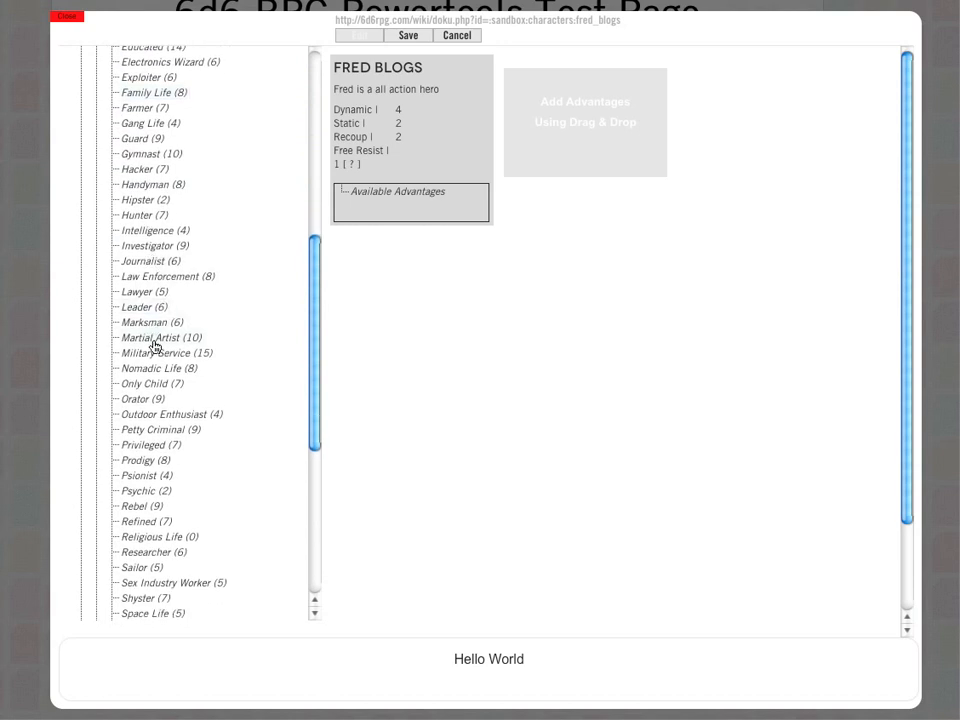
scroll(down, 3)
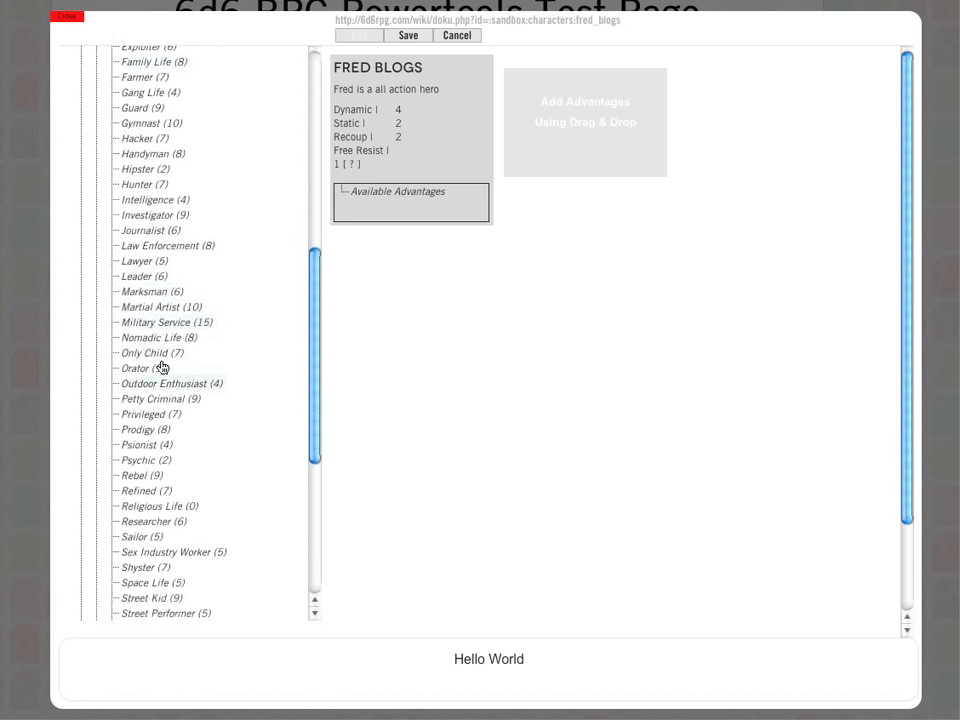
drag(160, 322, 524, 176)
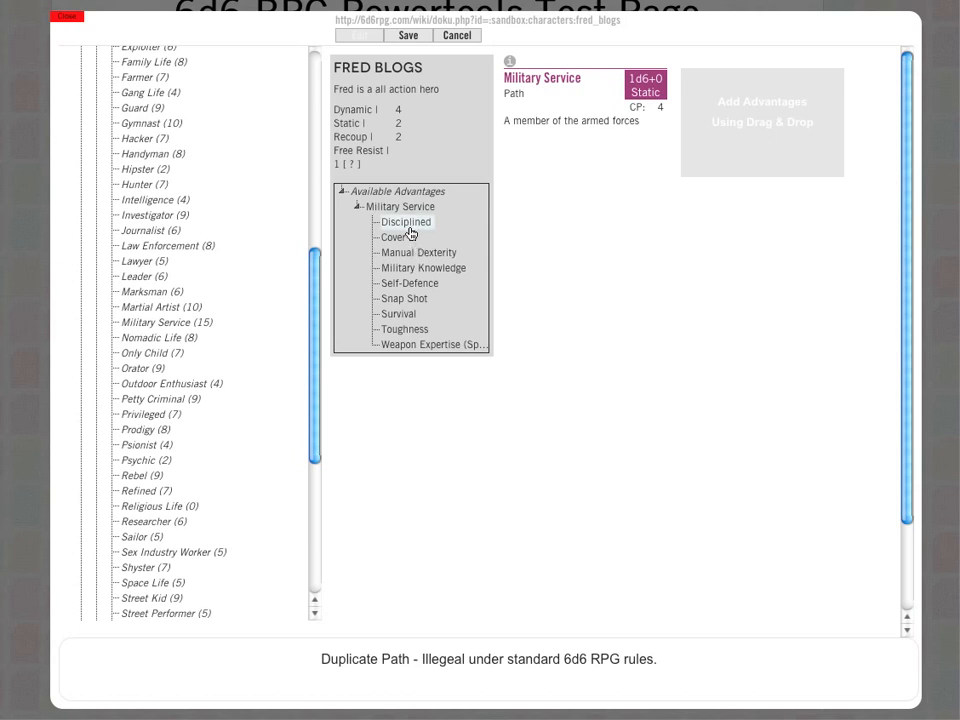
mouse_move(410, 232)
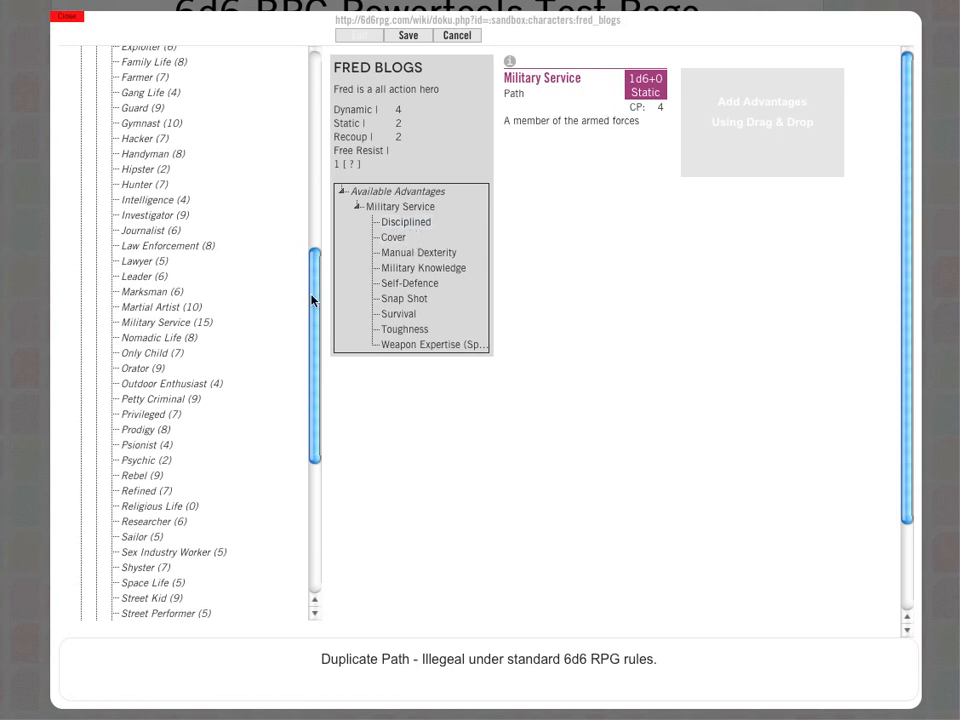
scroll(down, 3)
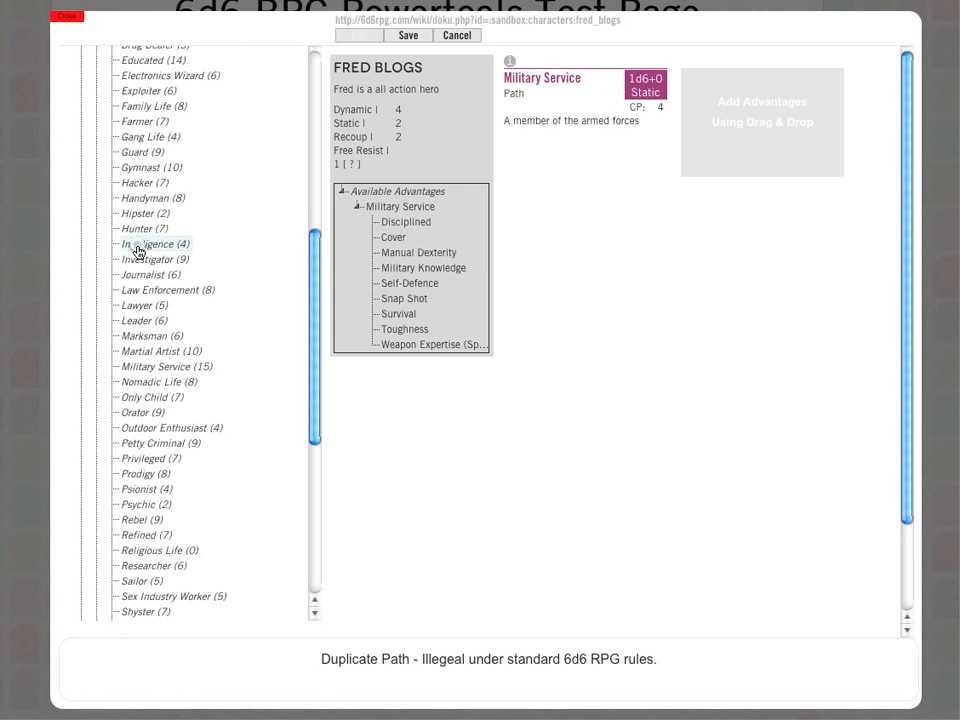
click(154, 244)
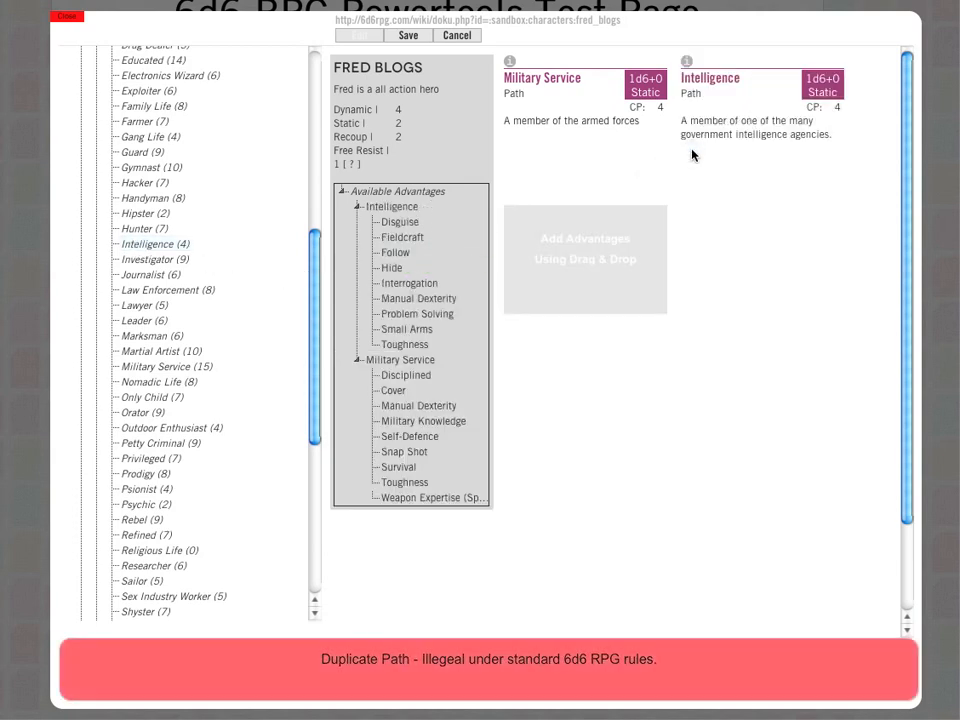
mouse_move(184, 316)
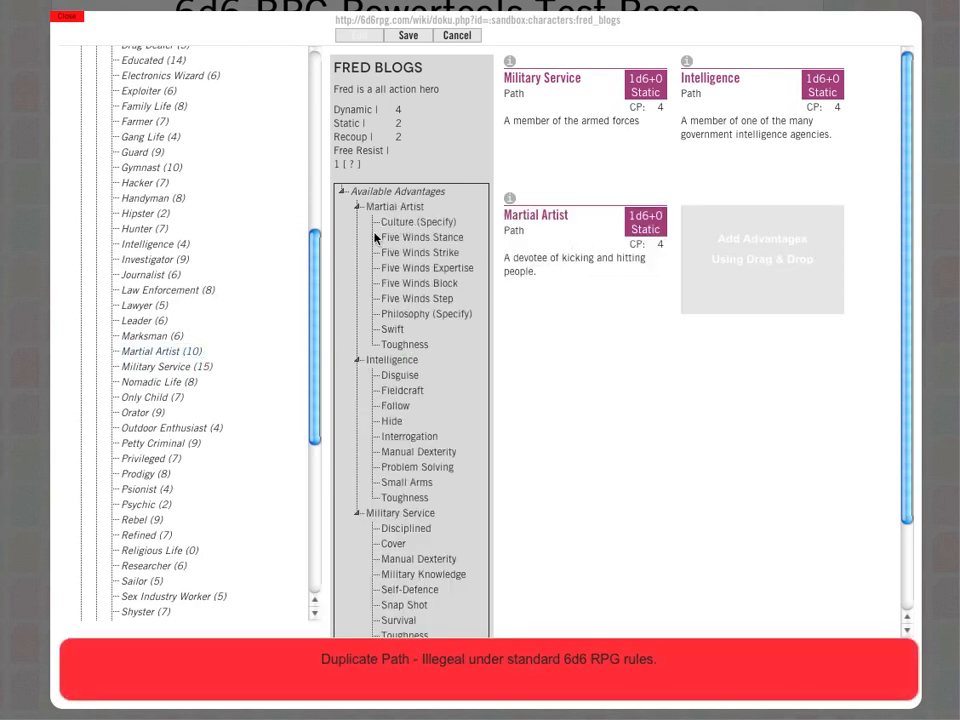
Add the Five Winds Stance advantage to the sheet from Available Advantages
scroll(down, 3)
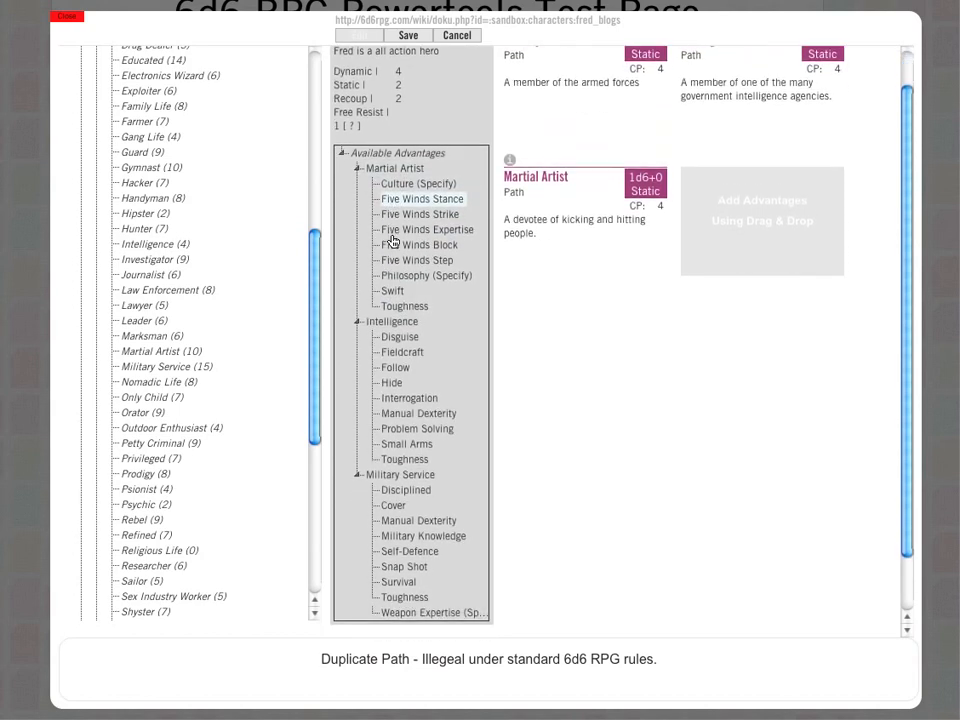
scroll(down, 3)
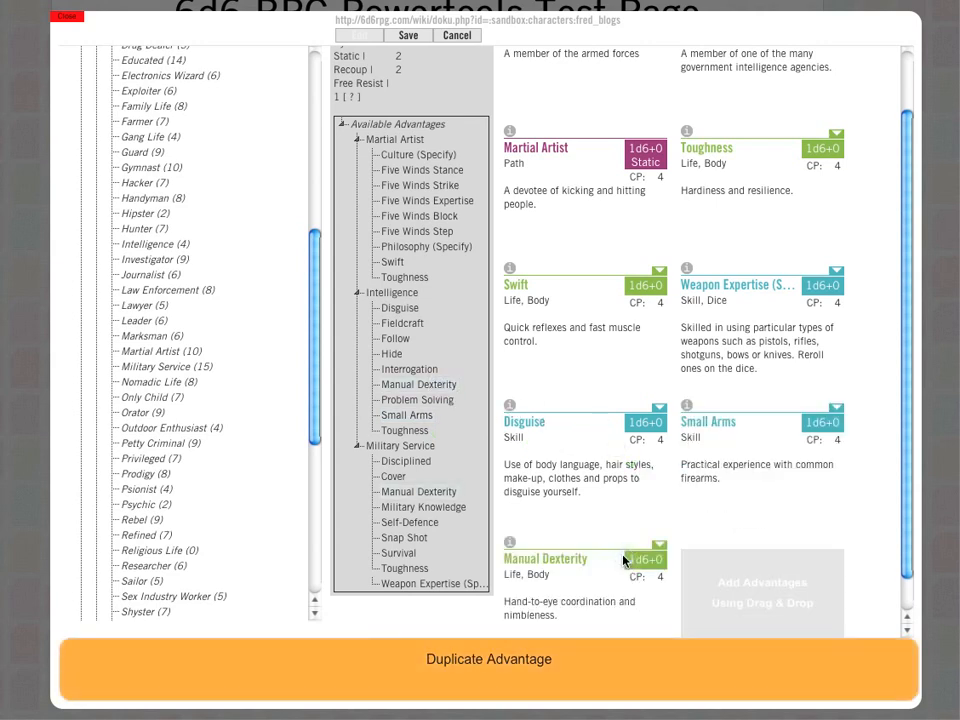
mouse_move(570, 320)
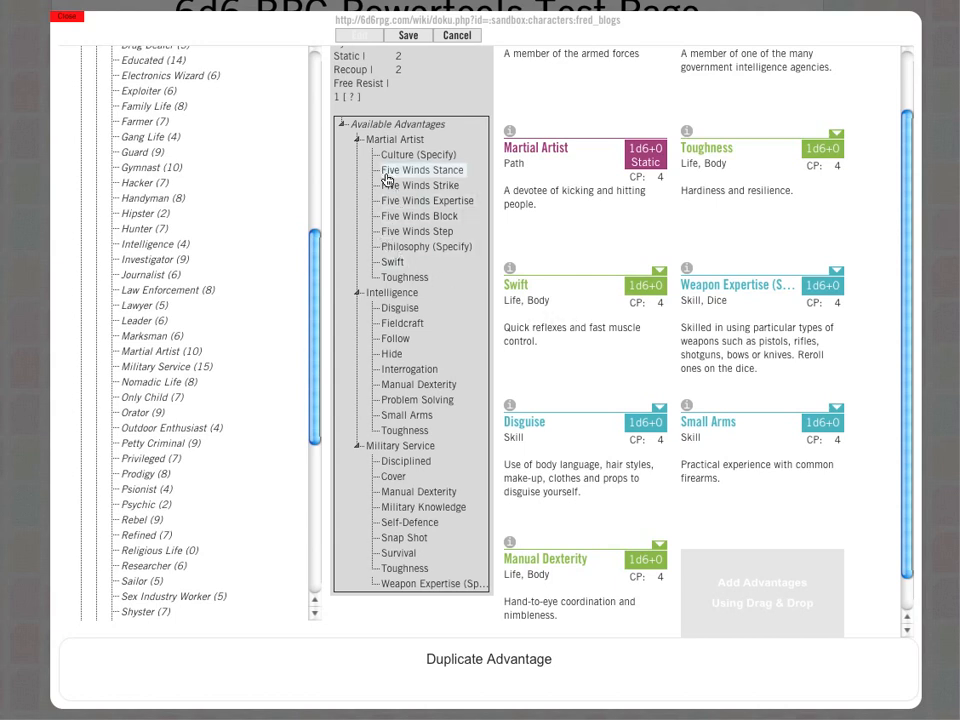
drag(420, 168, 728, 544)
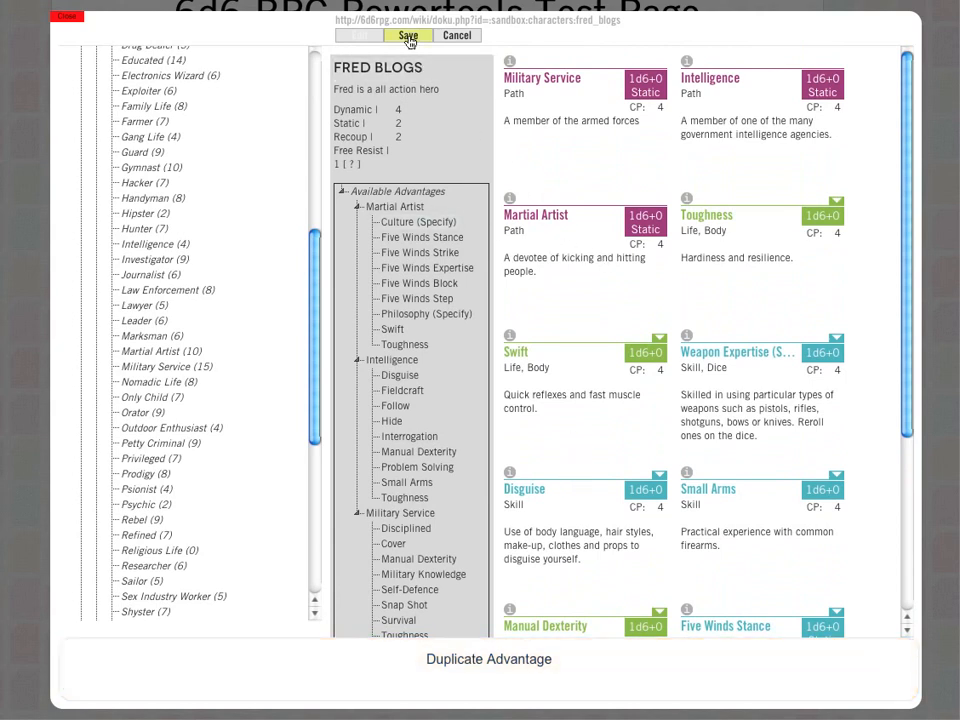
Save the sheet to the sandbox as fred_blogs and review its paths and advantages
click(408, 36)
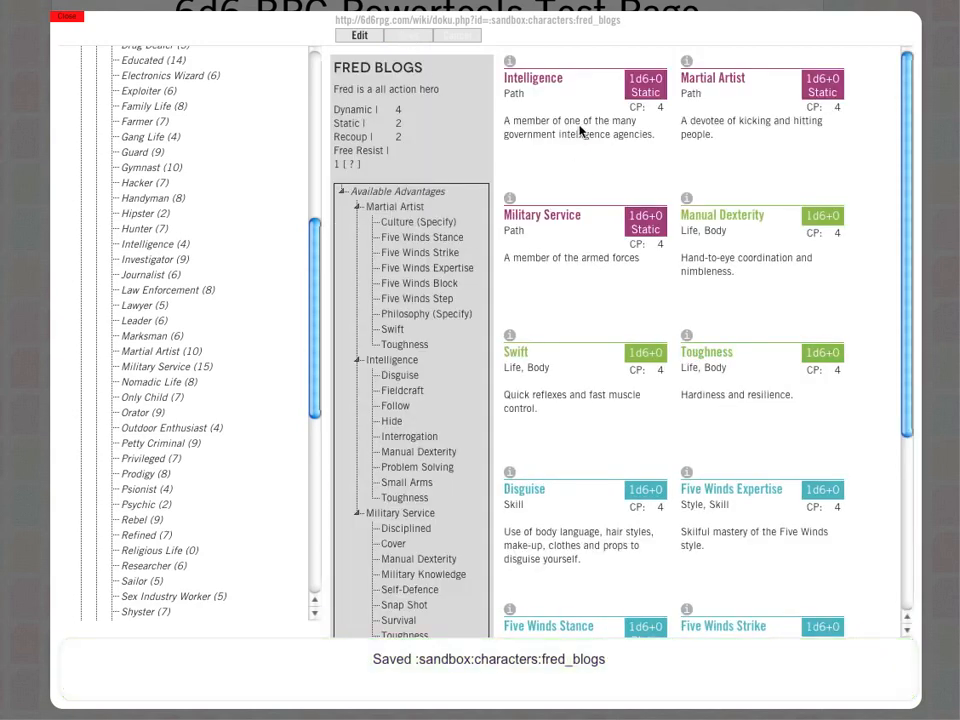
scroll(down, 3)
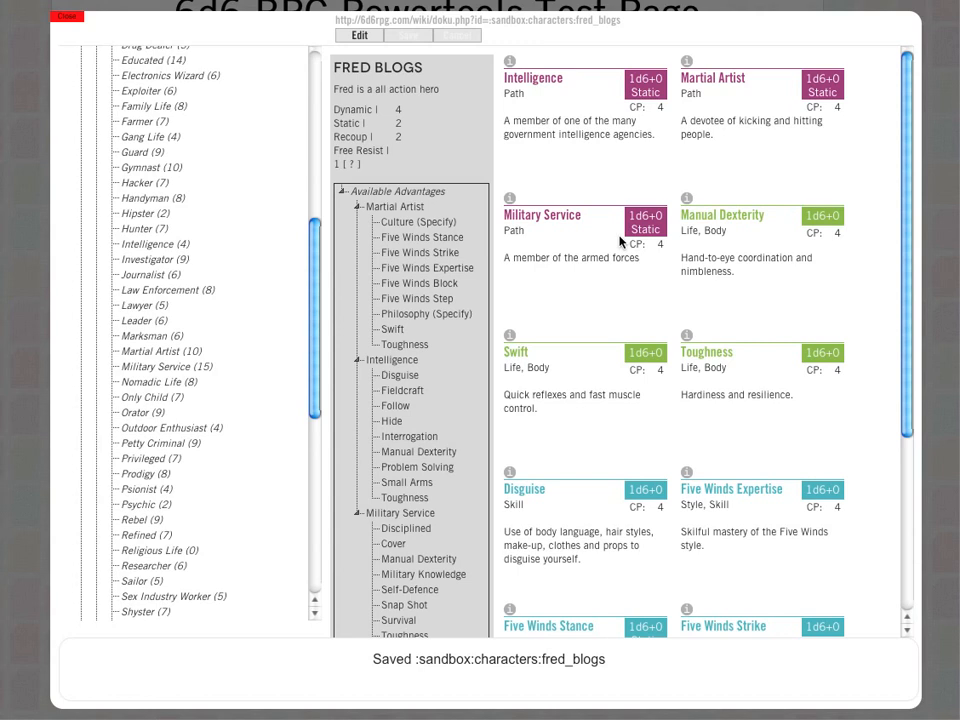
mouse_move(616, 404)
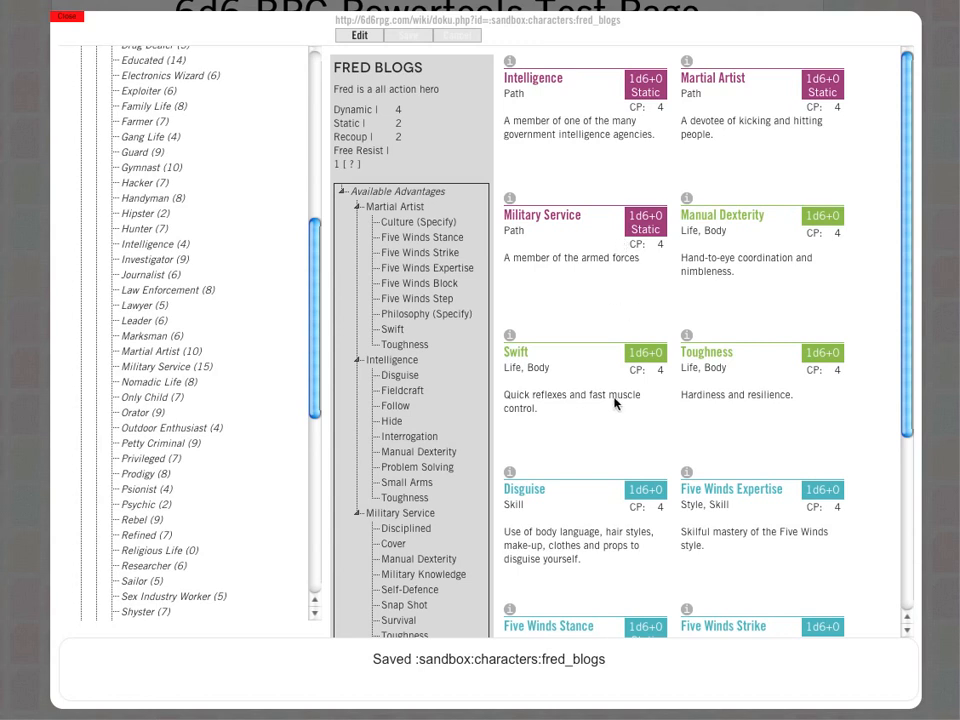
mouse_move(584, 264)
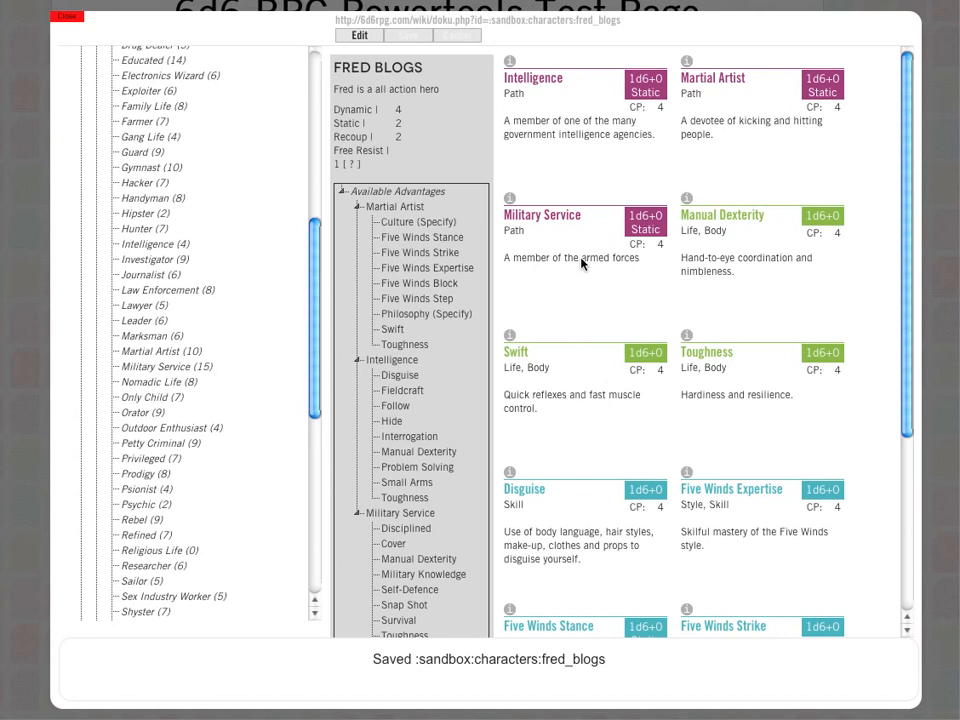